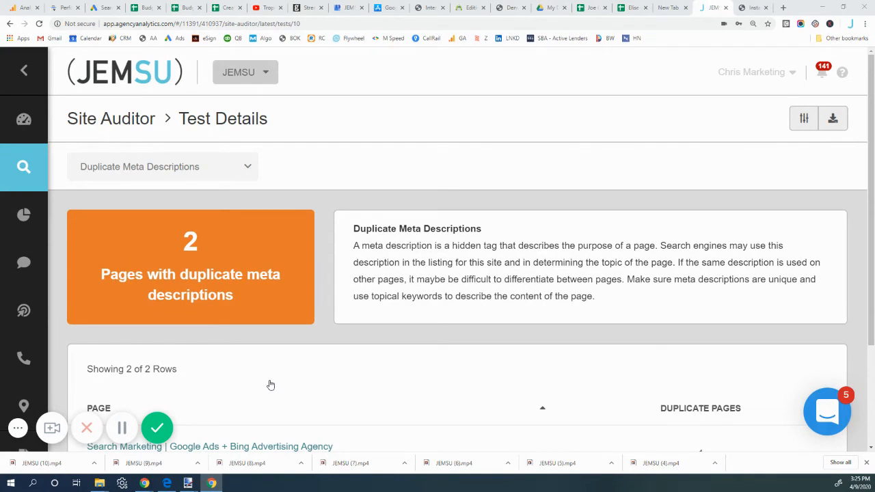
mouse_move(328, 383)
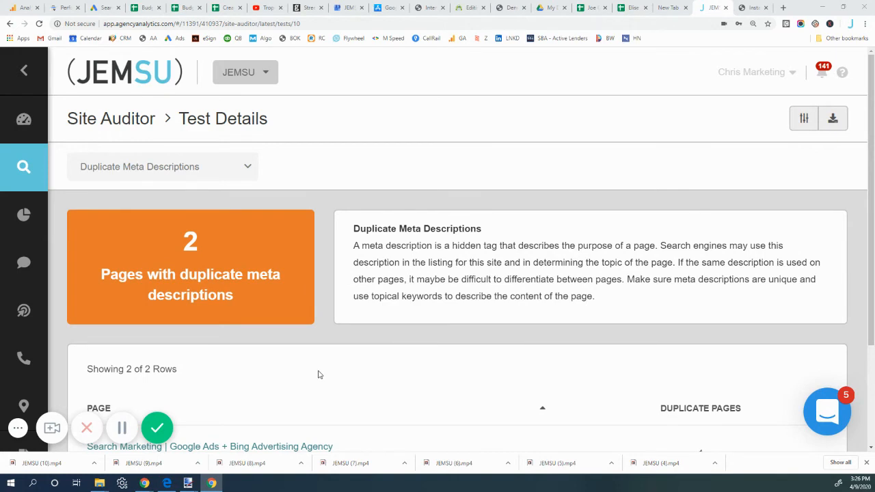
mouse_move(353, 369)
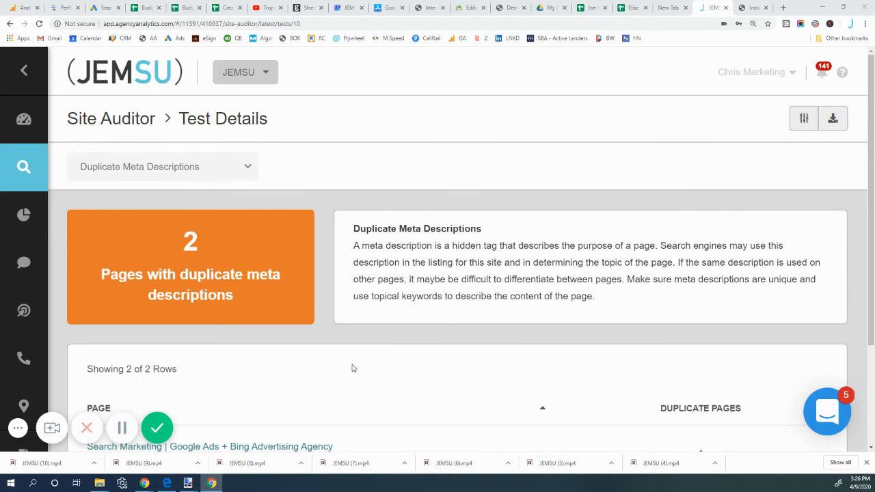
scroll(down, 3)
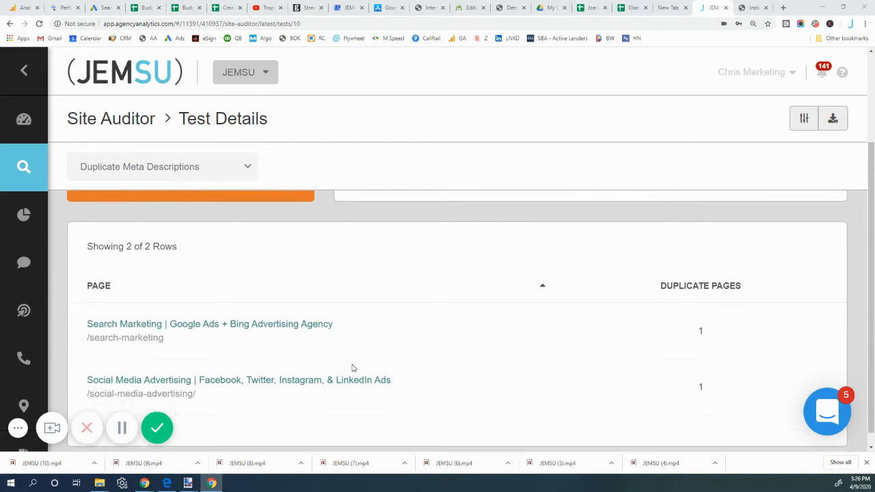
scroll(down, 3)
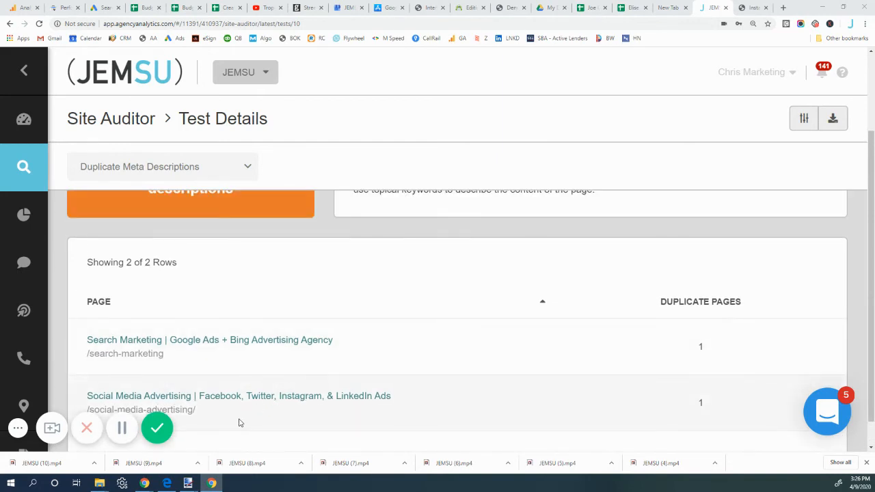
scroll(up, 3)
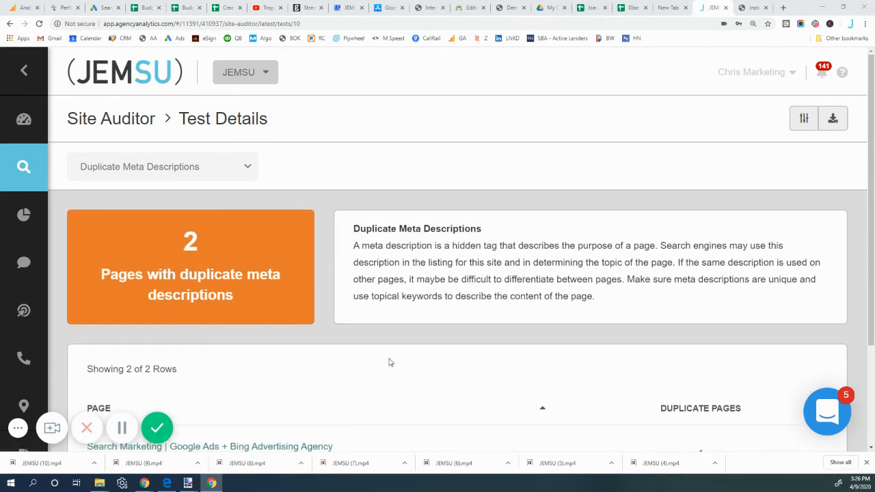
mouse_move(323, 199)
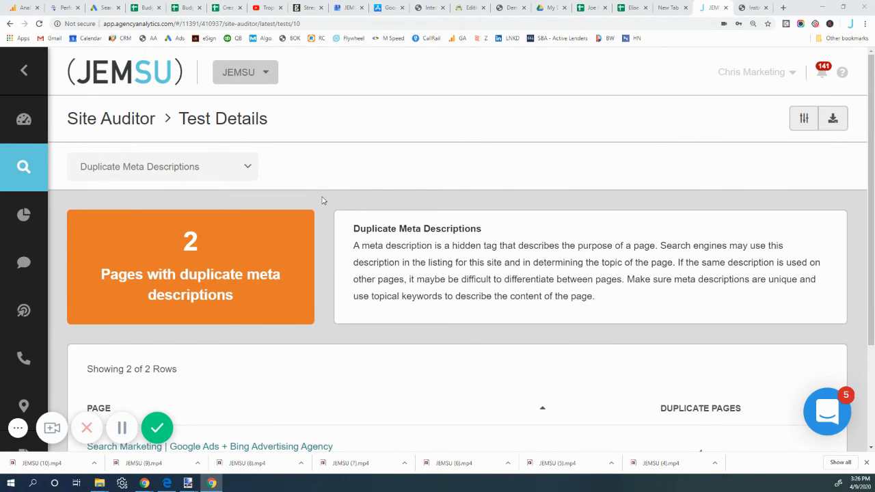